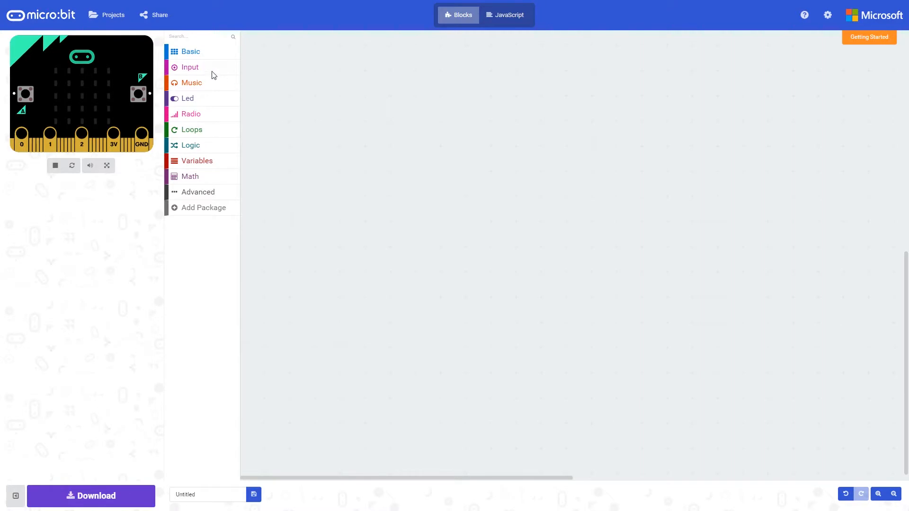
# Place the Input acceleration (mg) block on the workspace, keeping its axis set to x
pyautogui.click(190, 67)
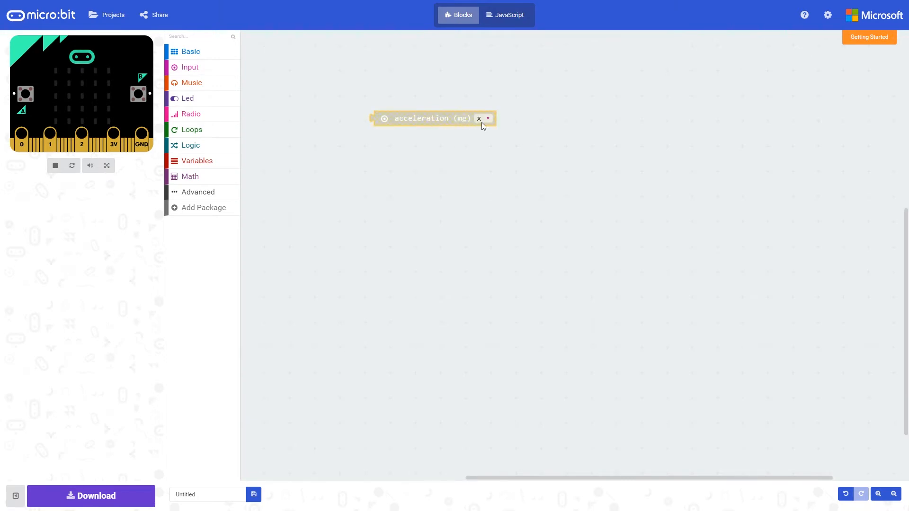
pyautogui.click(487, 118)
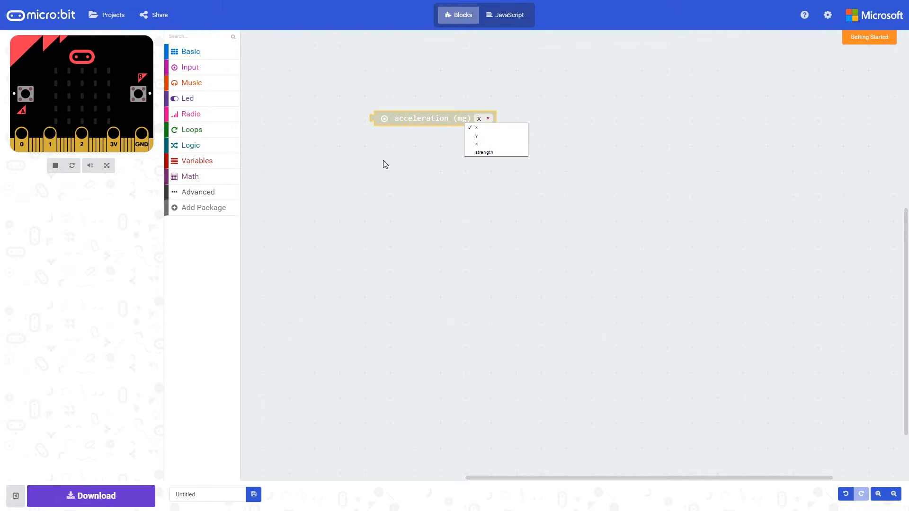
pyautogui.click(477, 127)
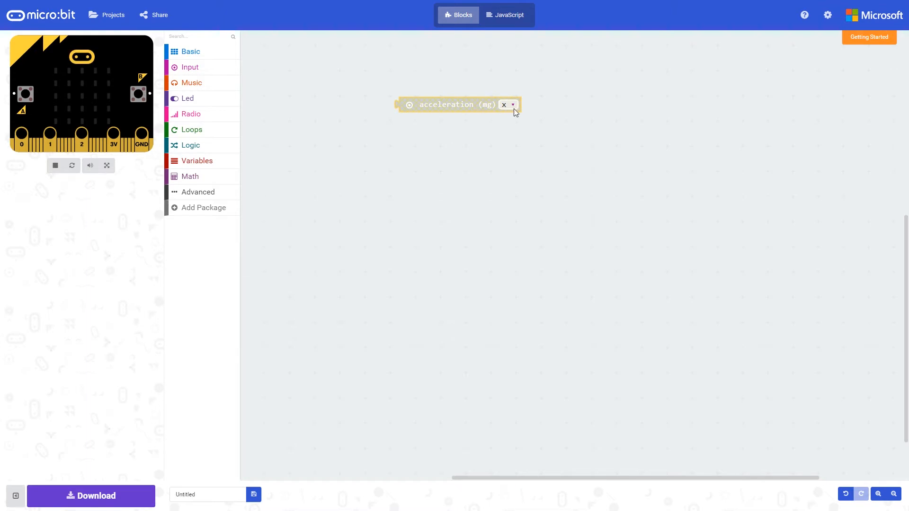
pyautogui.click(512, 105)
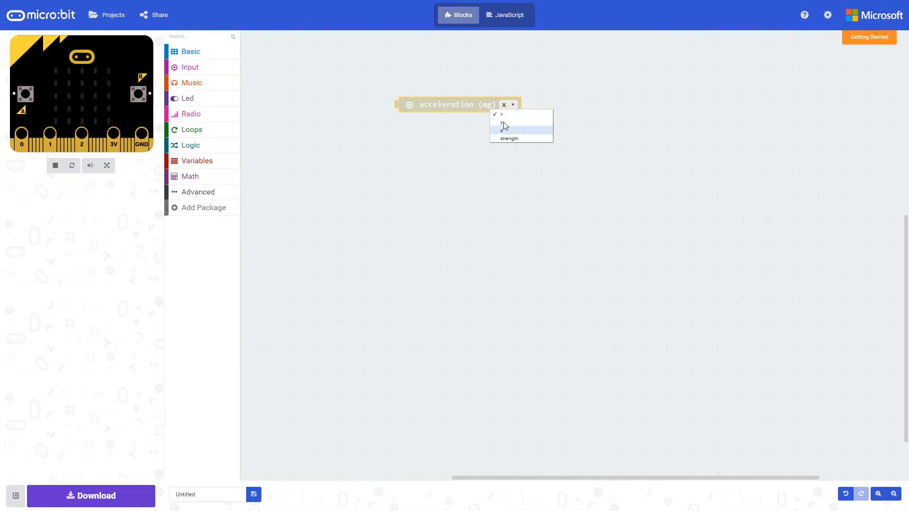
pyautogui.moveTo(502, 114)
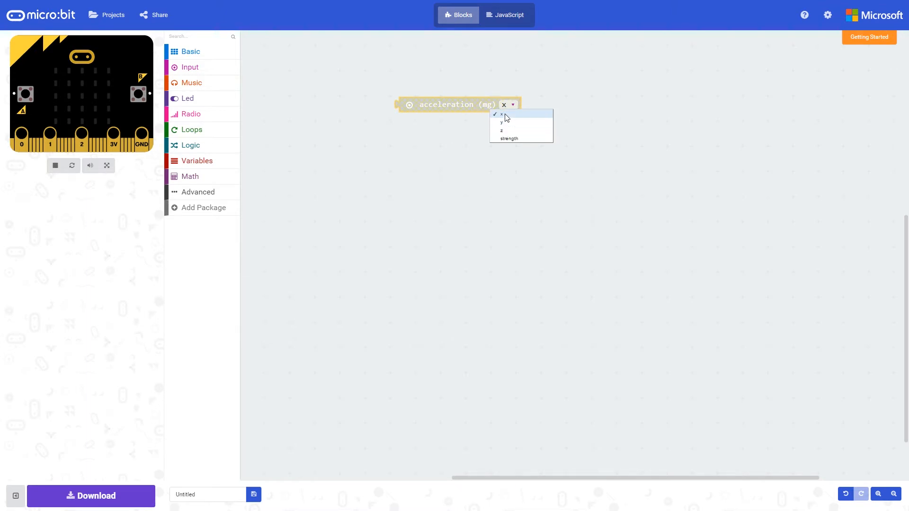
pyautogui.click(501, 114)
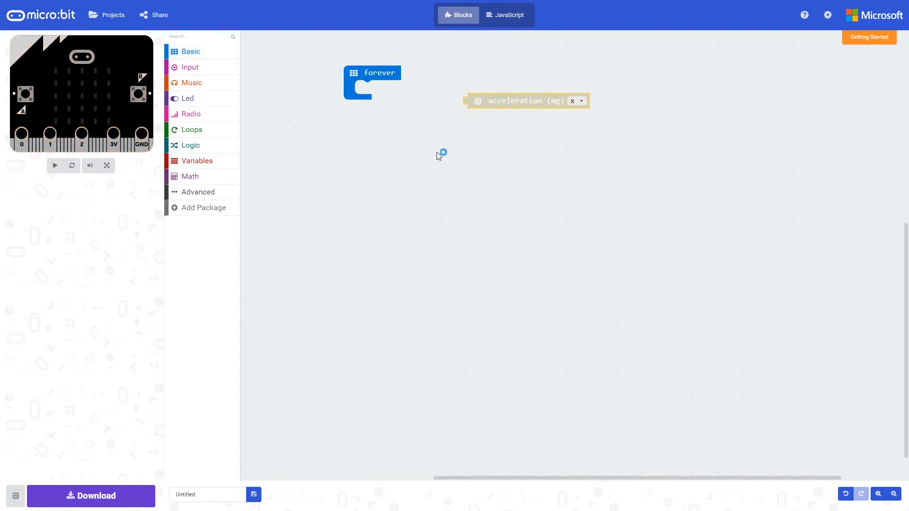
# Put an if-then block from Logic inside a forever loop from Basic
pyautogui.click(54, 166)
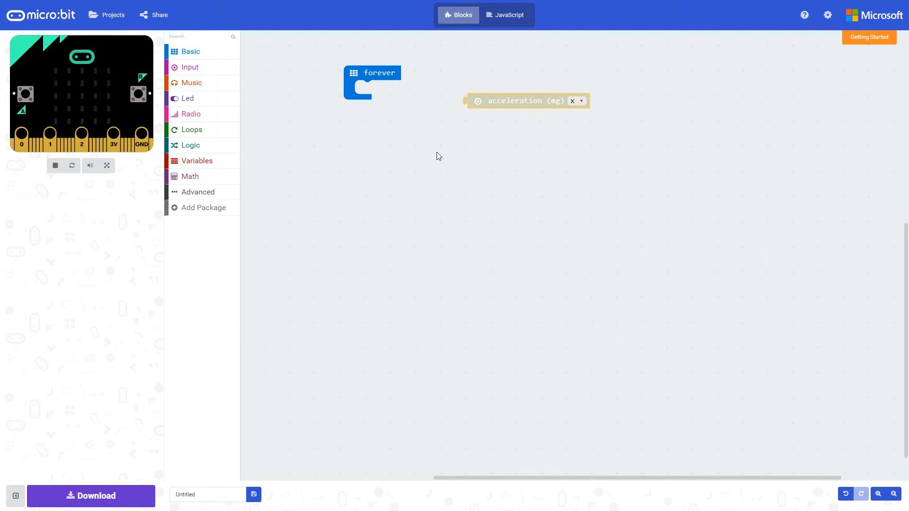
pyautogui.moveTo(197, 152)
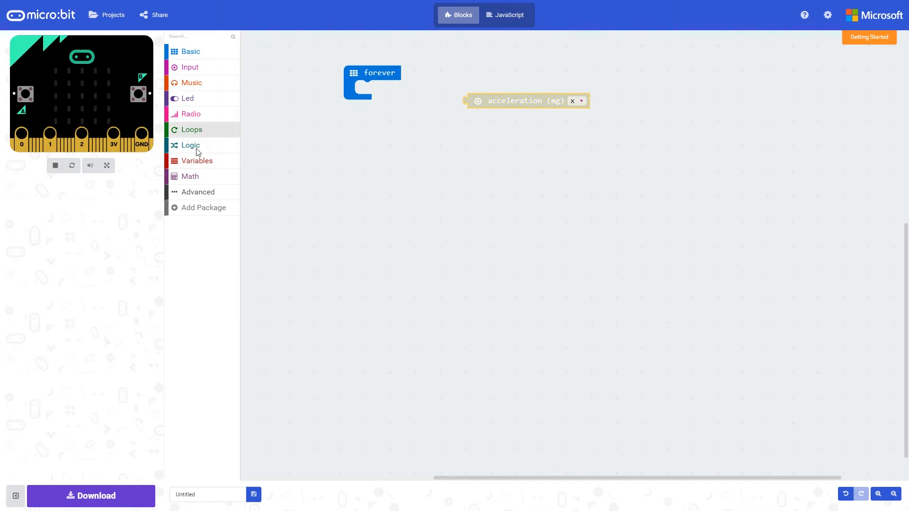
pyautogui.click(190, 145)
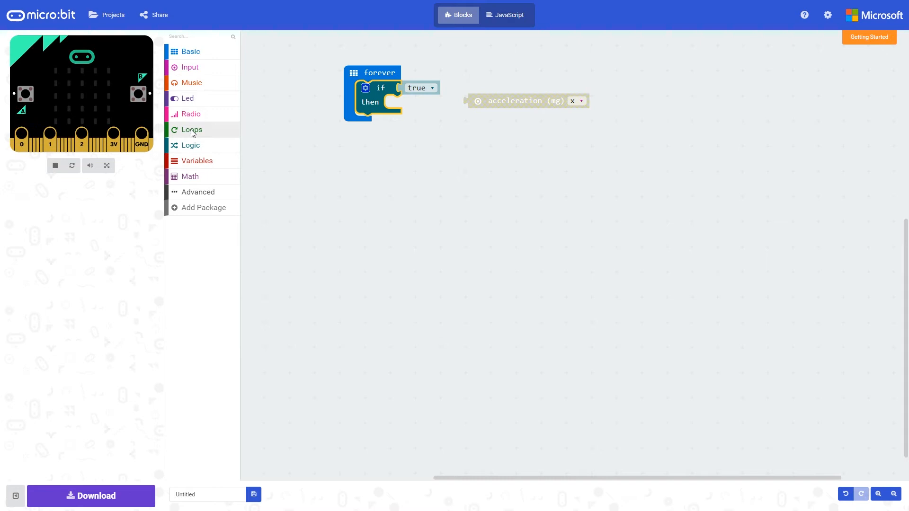
pyautogui.moveTo(278, 150)
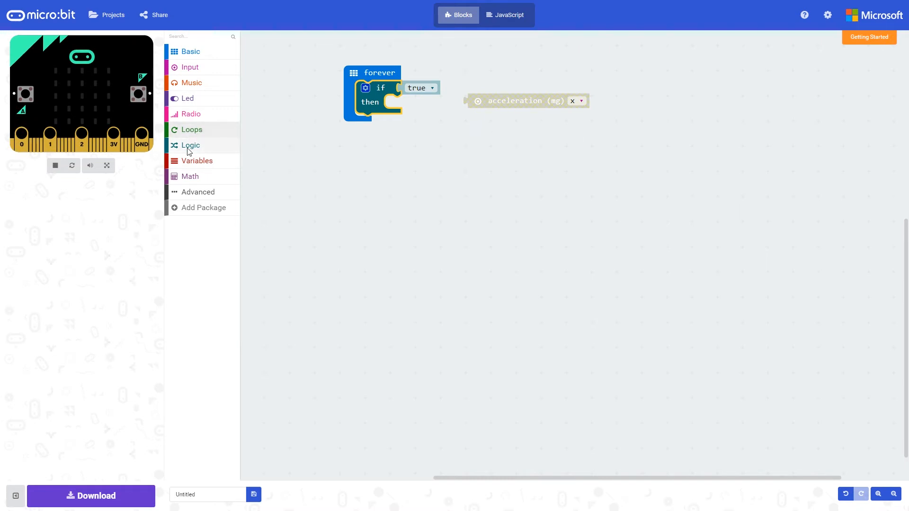
# Set the if condition to acceleration (mg) x > 555 using a Logic comparison
pyautogui.click(191, 145)
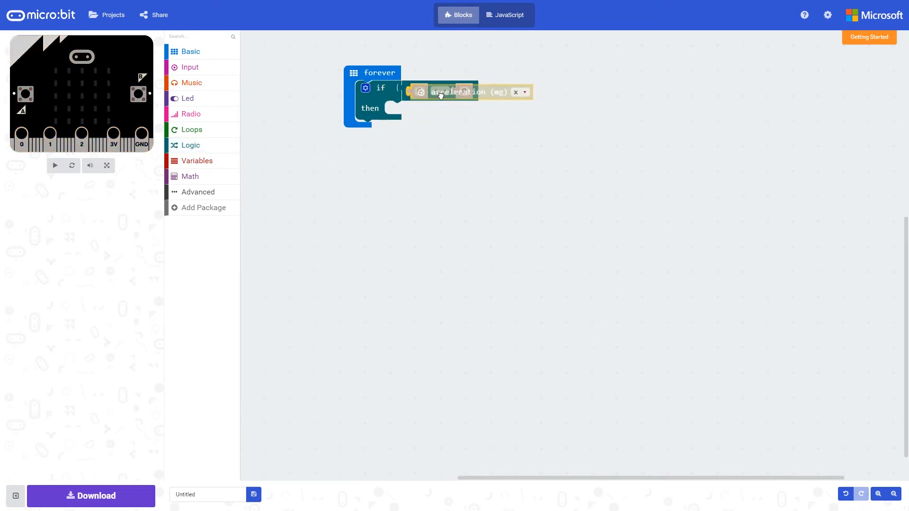
pyautogui.click(545, 91)
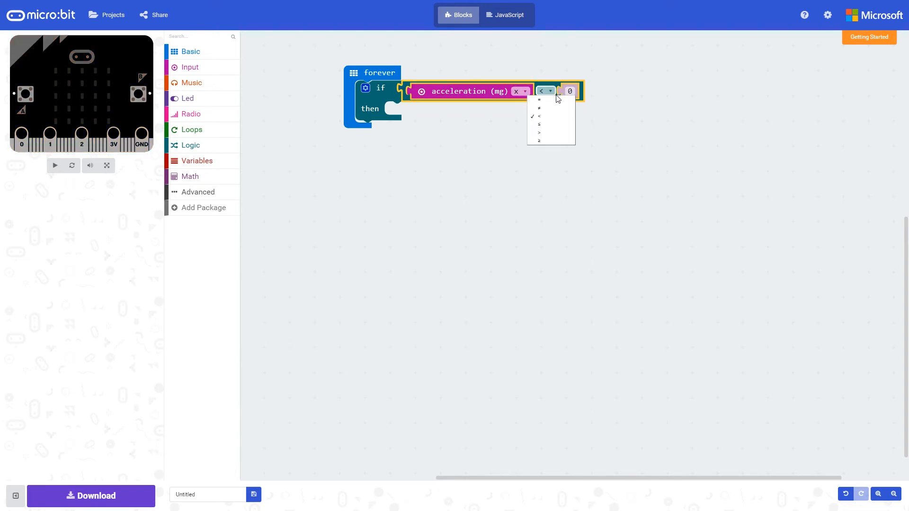
pyautogui.click(539, 132)
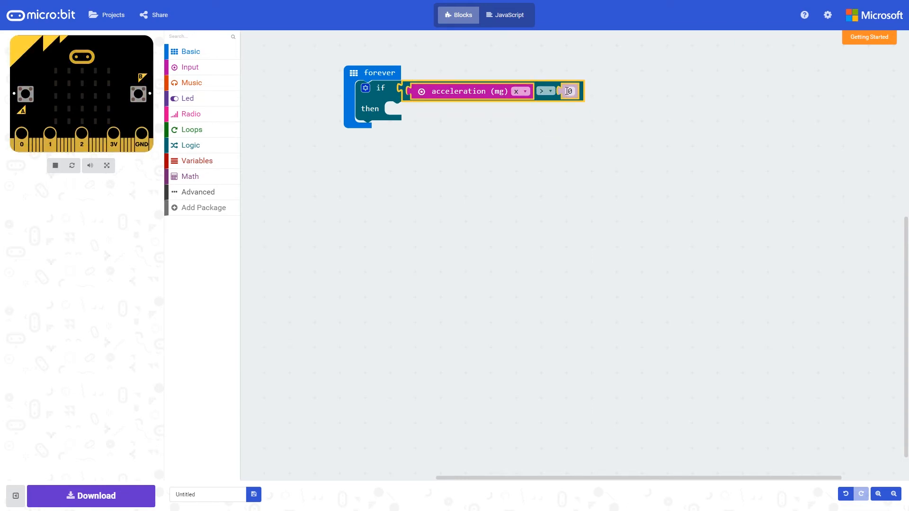
pyautogui.write('5')
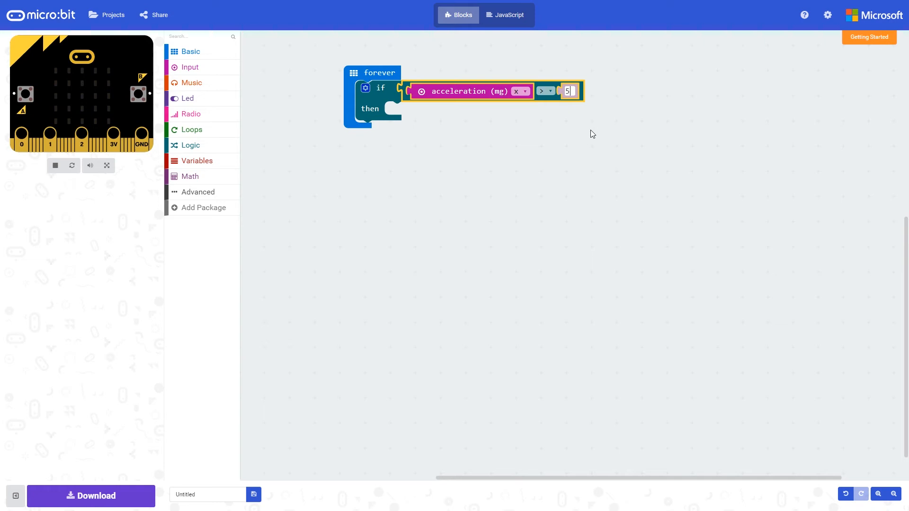
pyautogui.write('55')
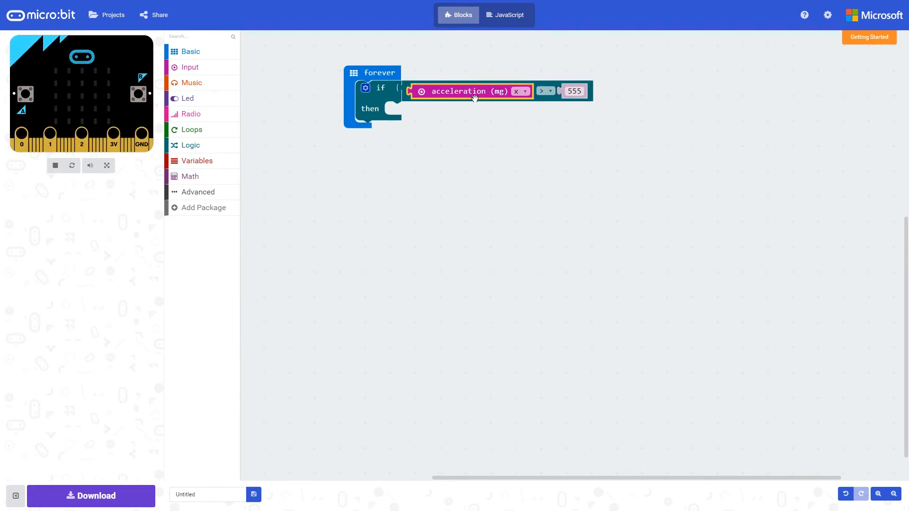
pyautogui.moveTo(478, 108)
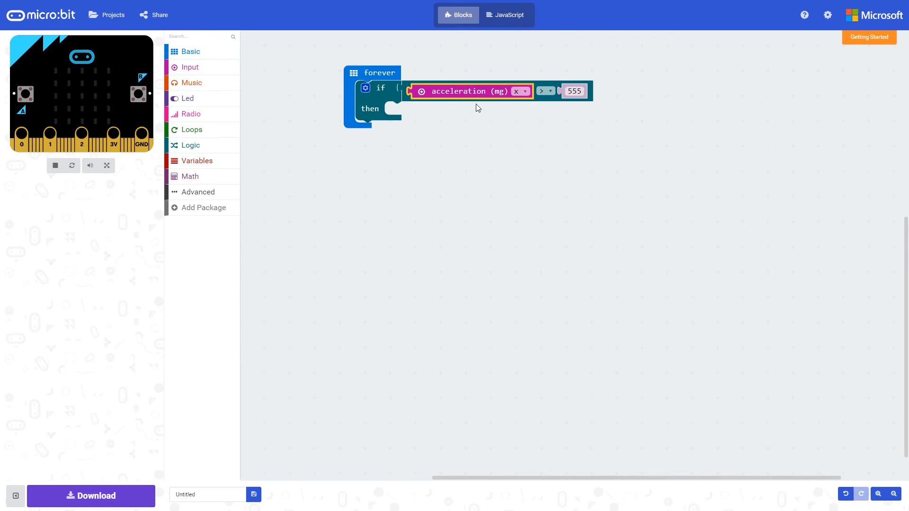
pyautogui.moveTo(469, 91)
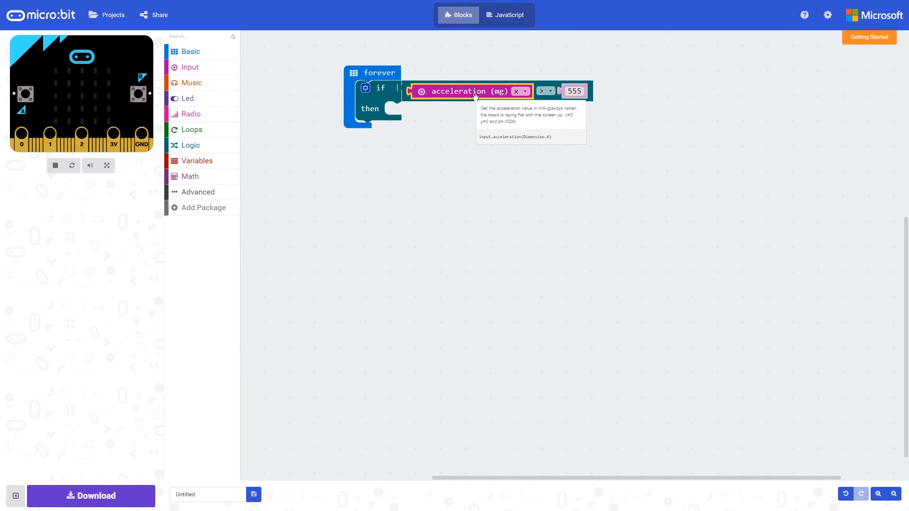
pyautogui.moveTo(325, 86)
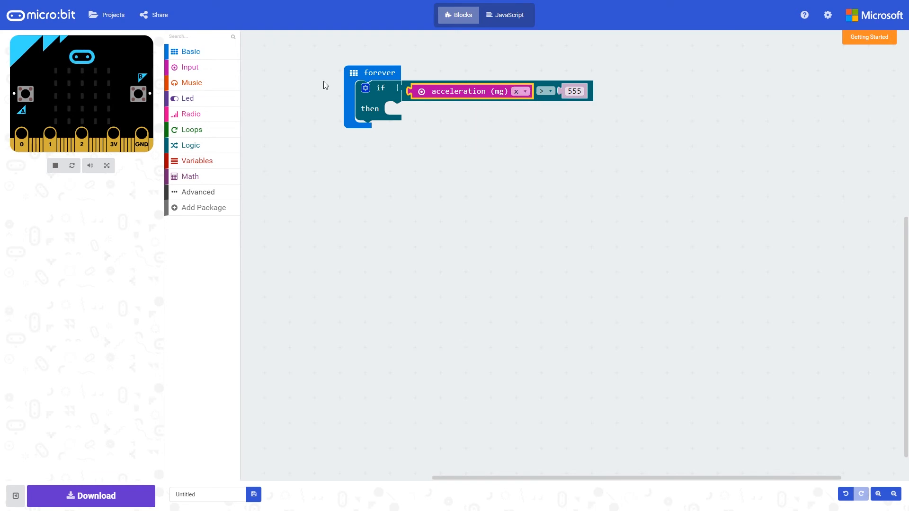
# Drop a Basic show string "Hello!" block into the if's then branch
pyautogui.click(190, 51)
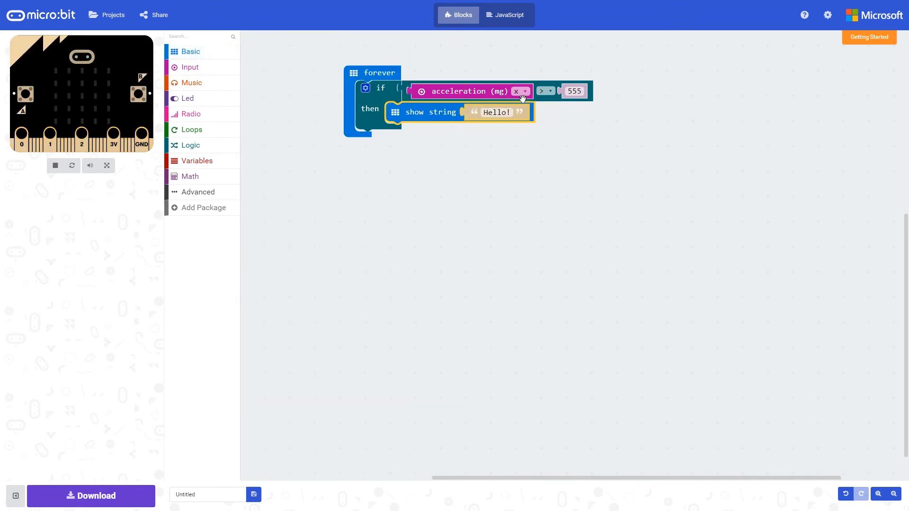
pyautogui.moveTo(601, 194)
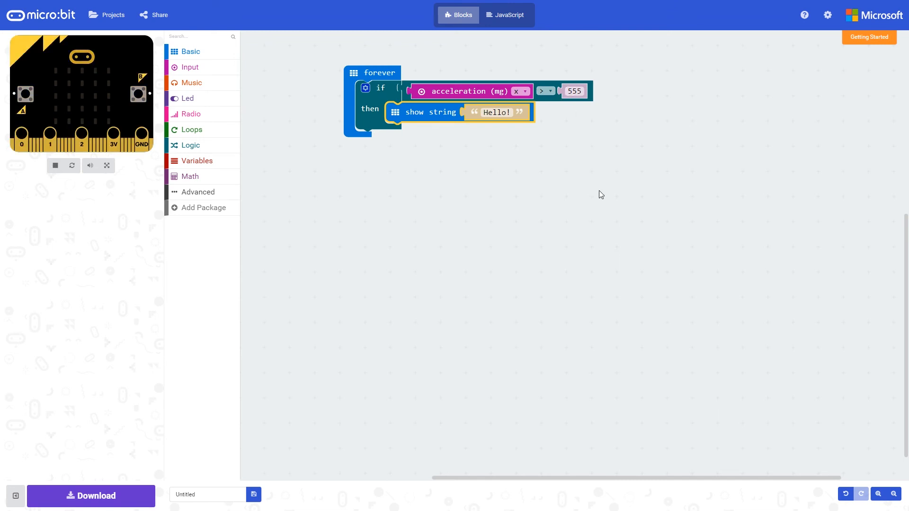
pyautogui.moveTo(70, 221)
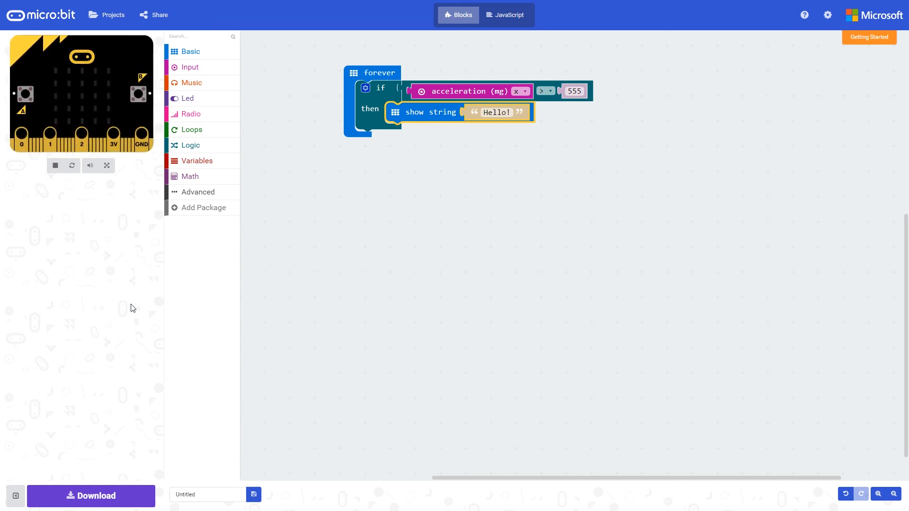
pyautogui.moveTo(91, 284)
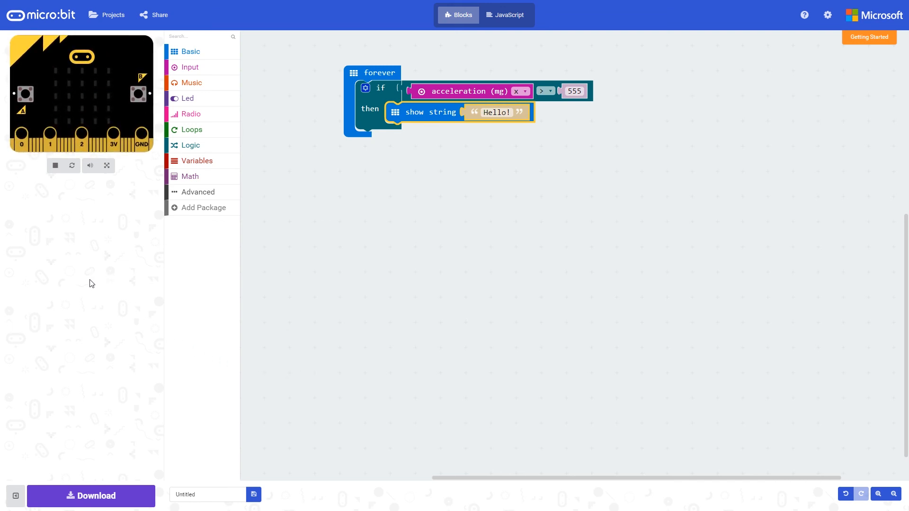